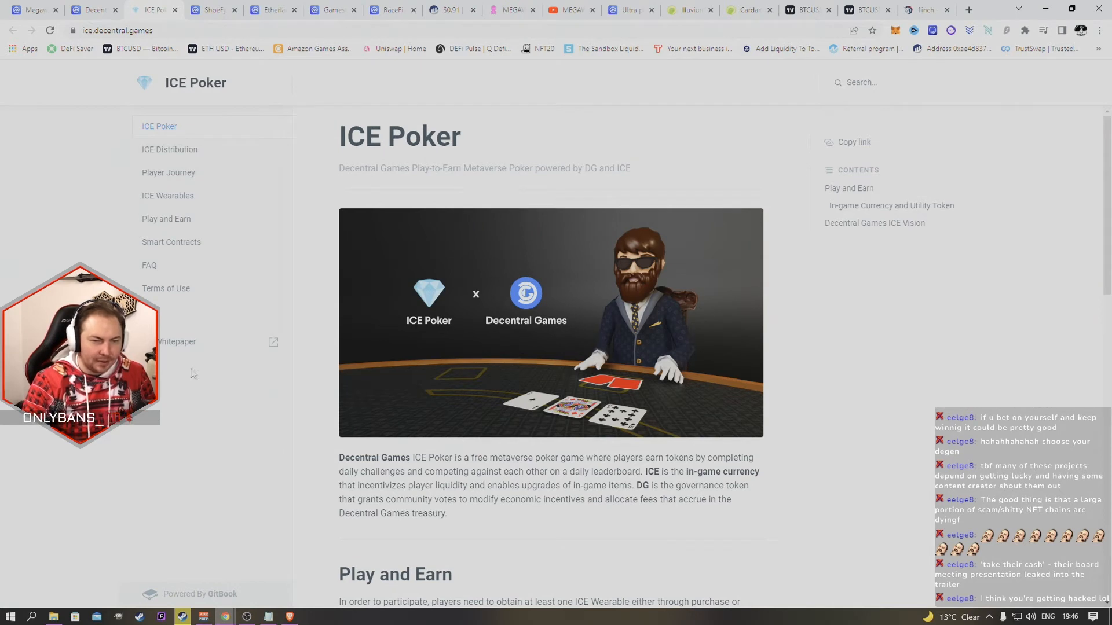
# - Highlight the Play and Earn participation sentence, then go to the ICE Wearables page
pyautogui.scroll(-3)
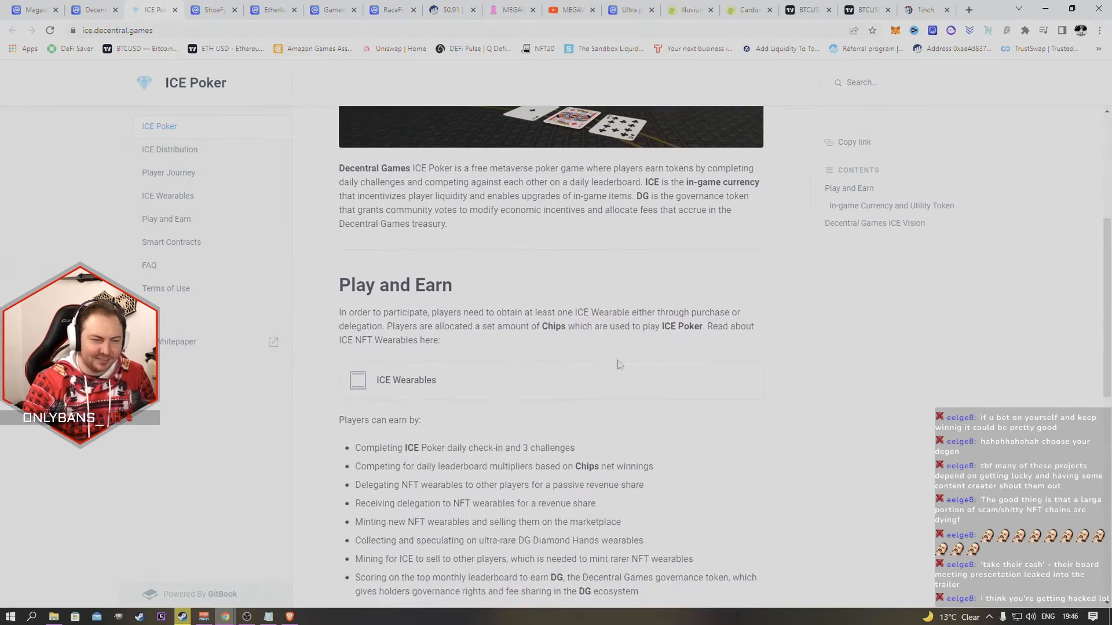
pyautogui.moveTo(391, 388)
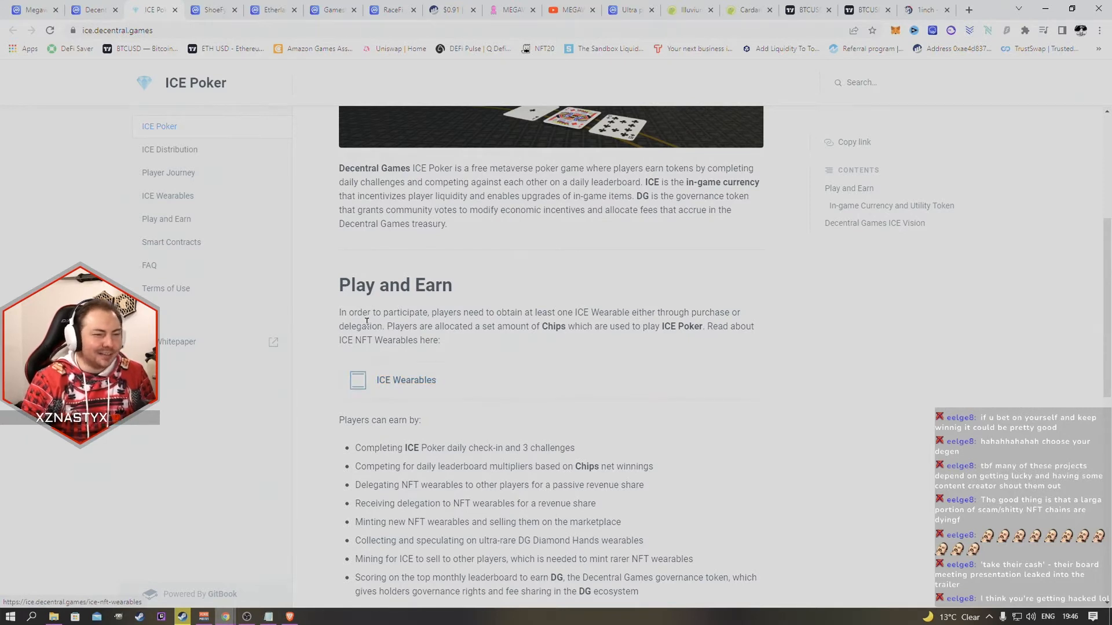
pyautogui.moveTo(362, 312); pyautogui.dragTo(459, 326)
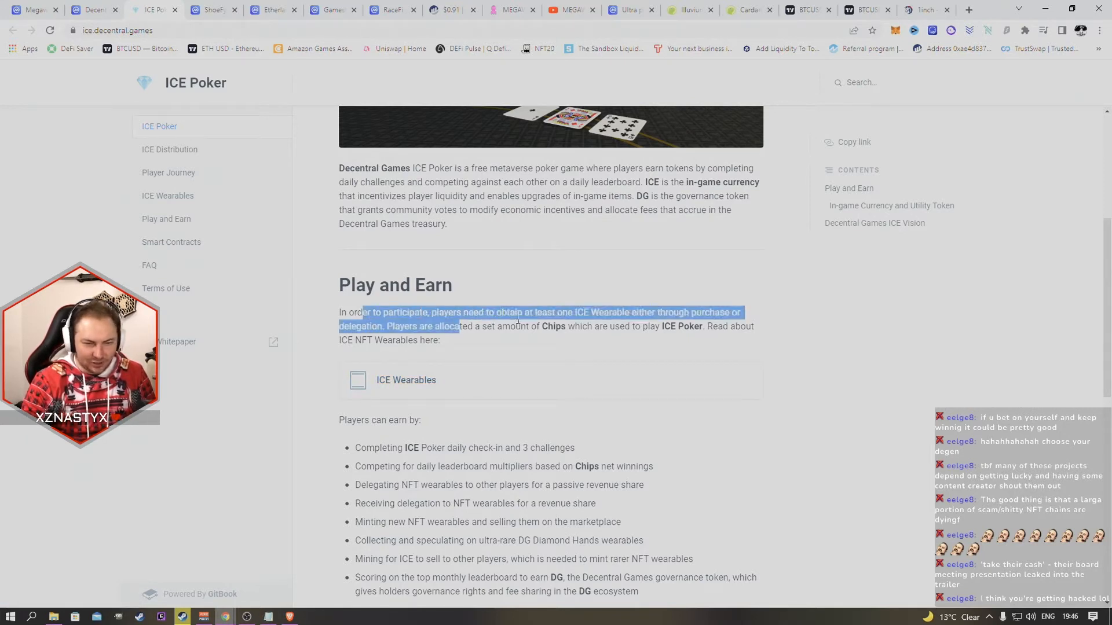
pyautogui.click(599, 317)
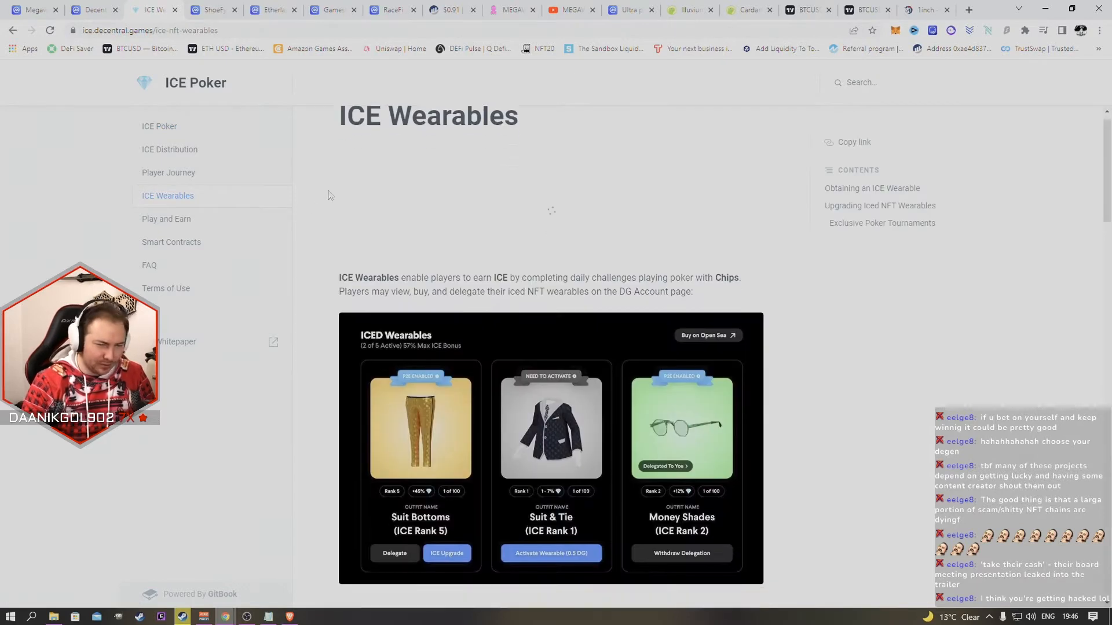
pyautogui.scroll(-3)
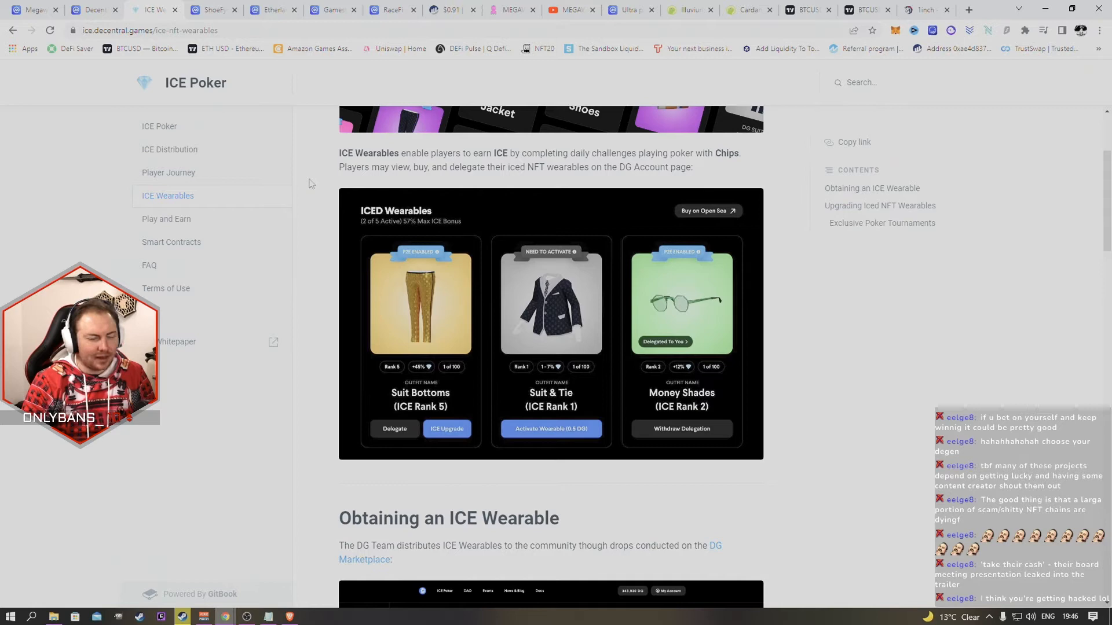
pyautogui.scroll(-3)
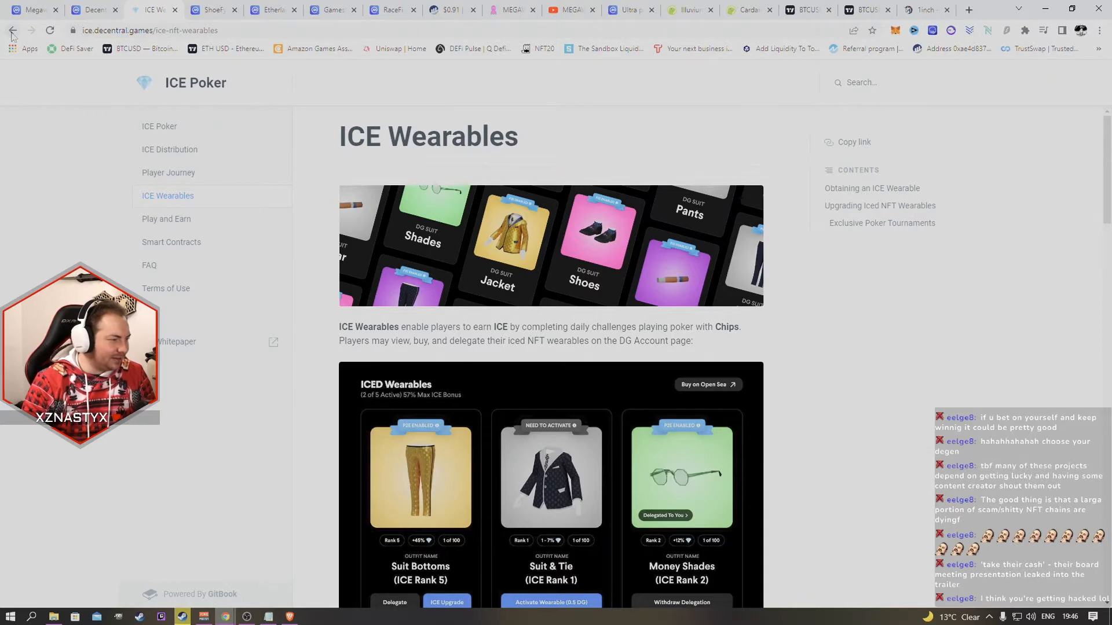
# - Go back to the ICE Poker overview and scroll down through Decentral Games ICE Vision
pyautogui.click(159, 126)
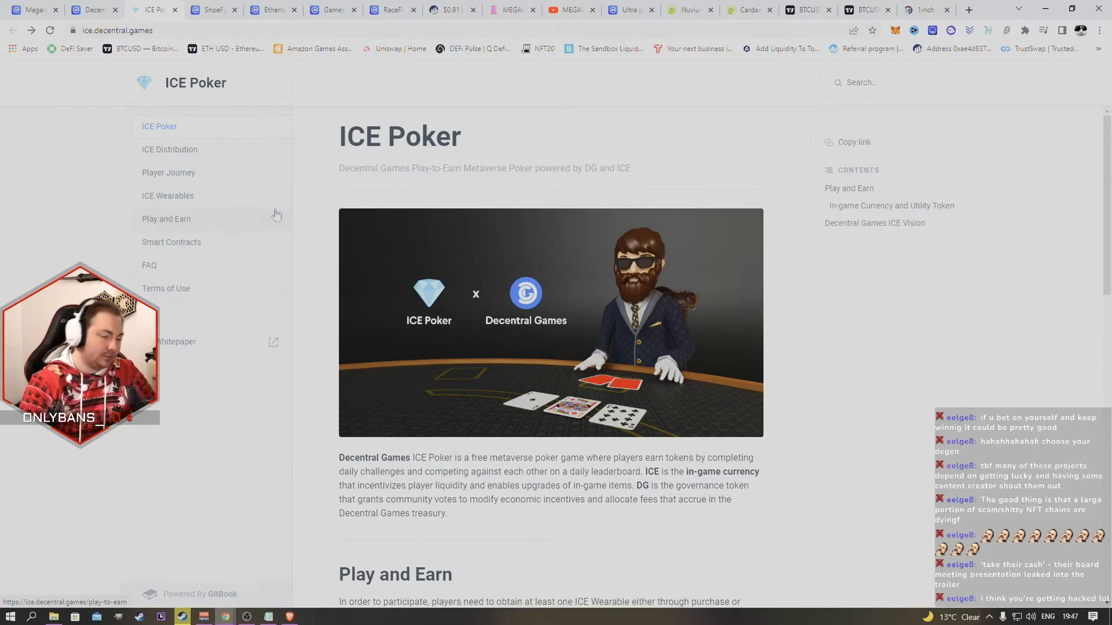
pyautogui.scroll(-3)
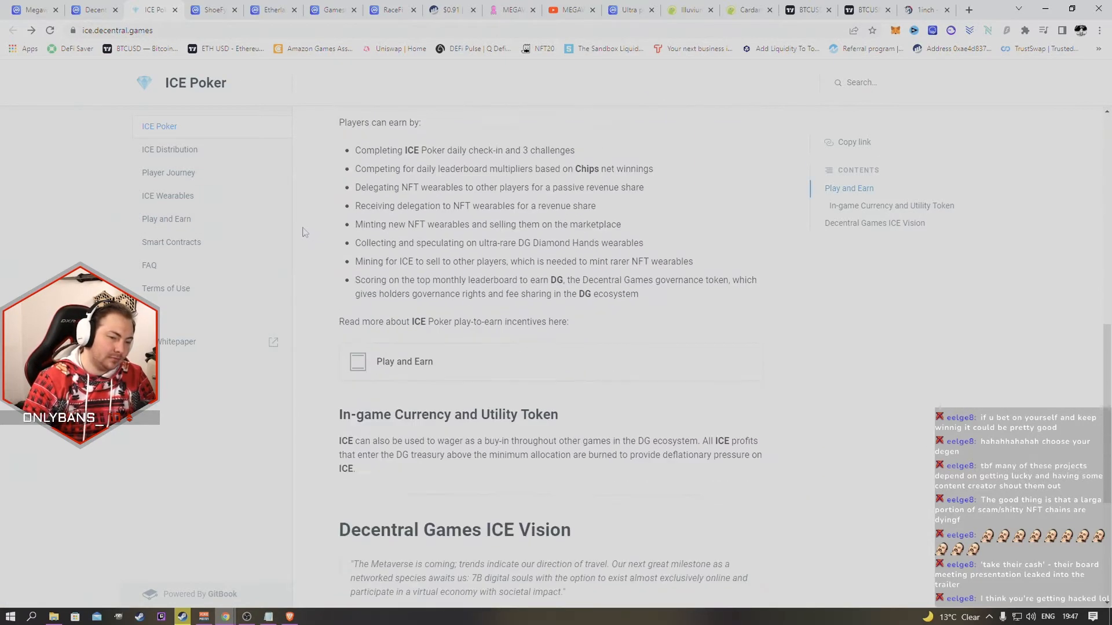
pyautogui.scroll(-3)
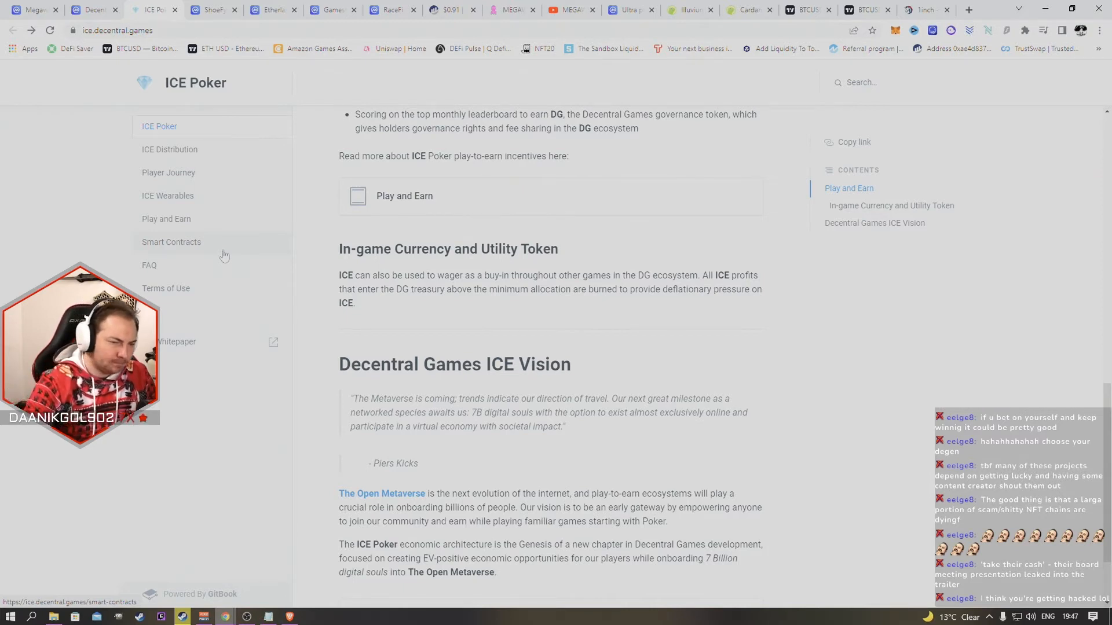
pyautogui.scroll(-3)
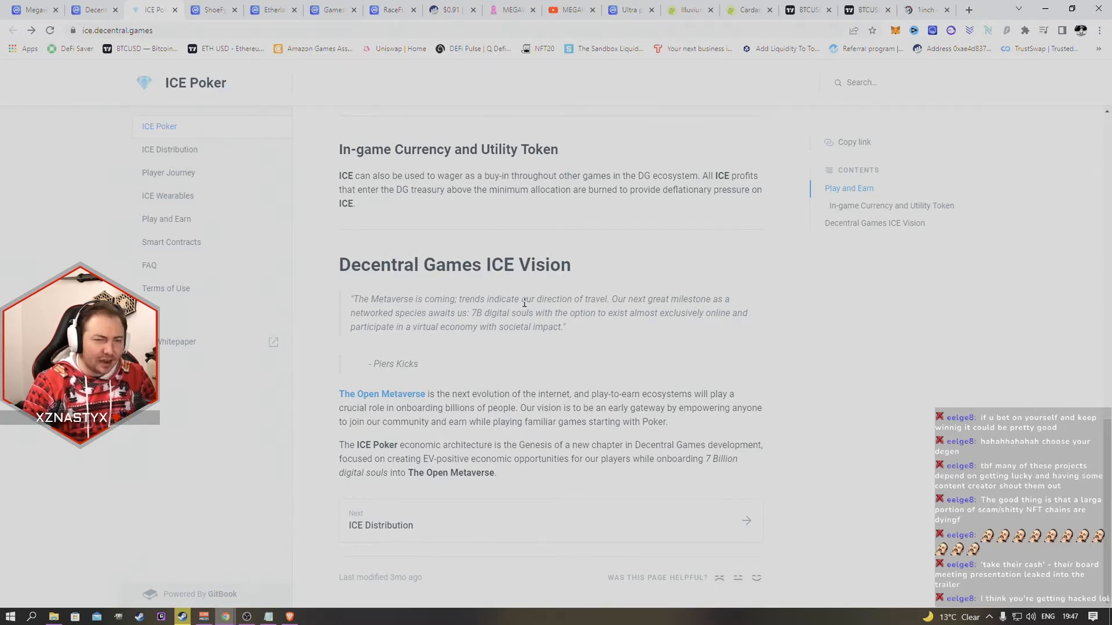
pyautogui.moveTo(598, 374)
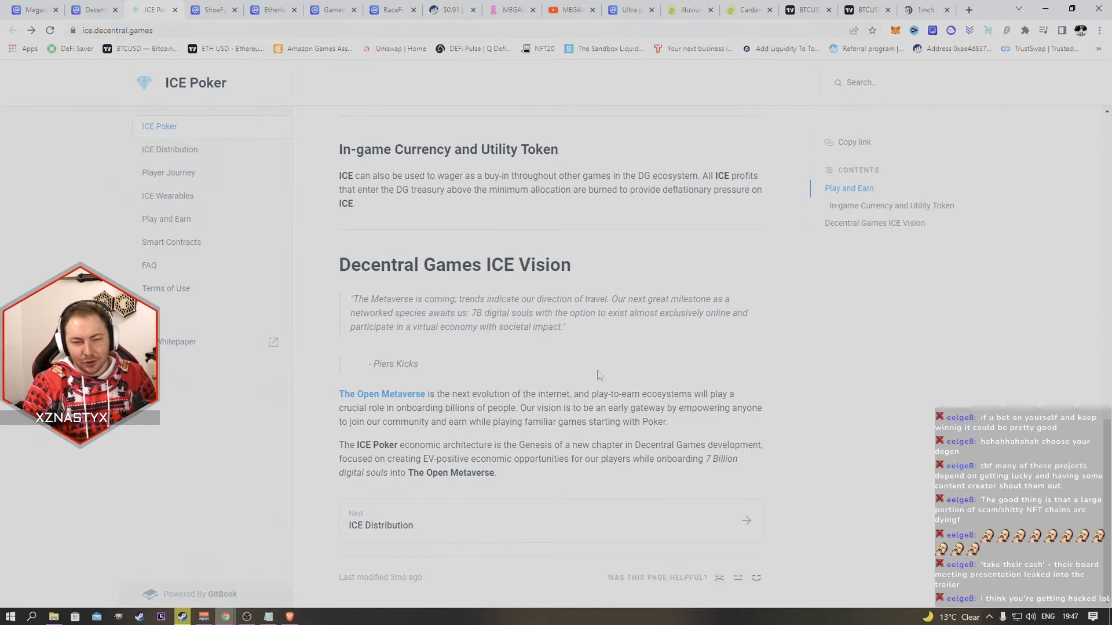
pyautogui.doubleClick(472, 299)
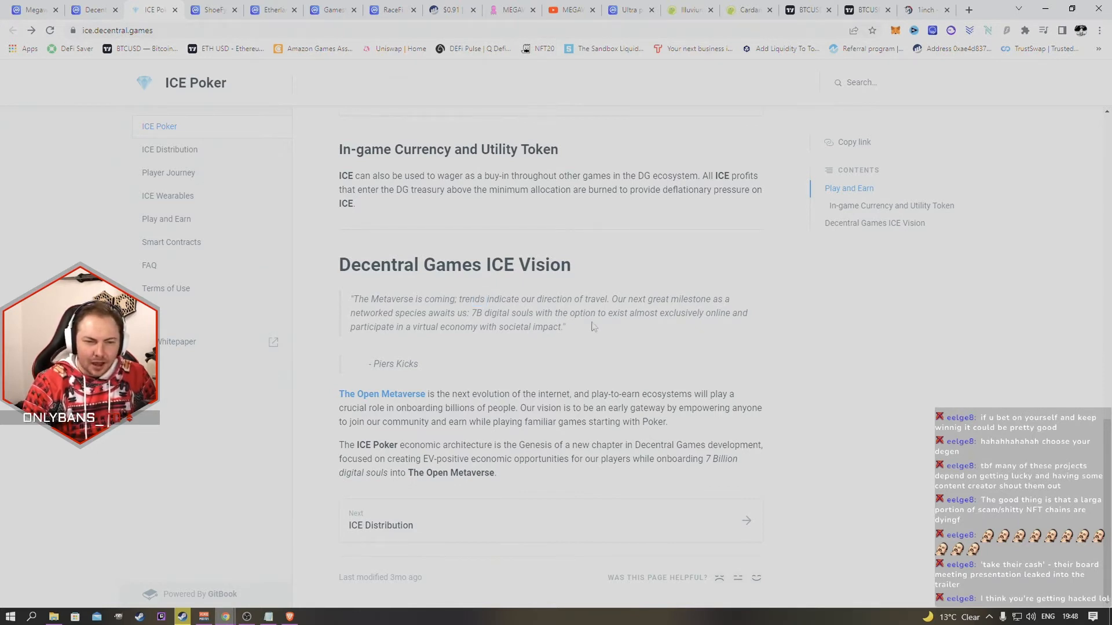
pyautogui.moveTo(653, 375)
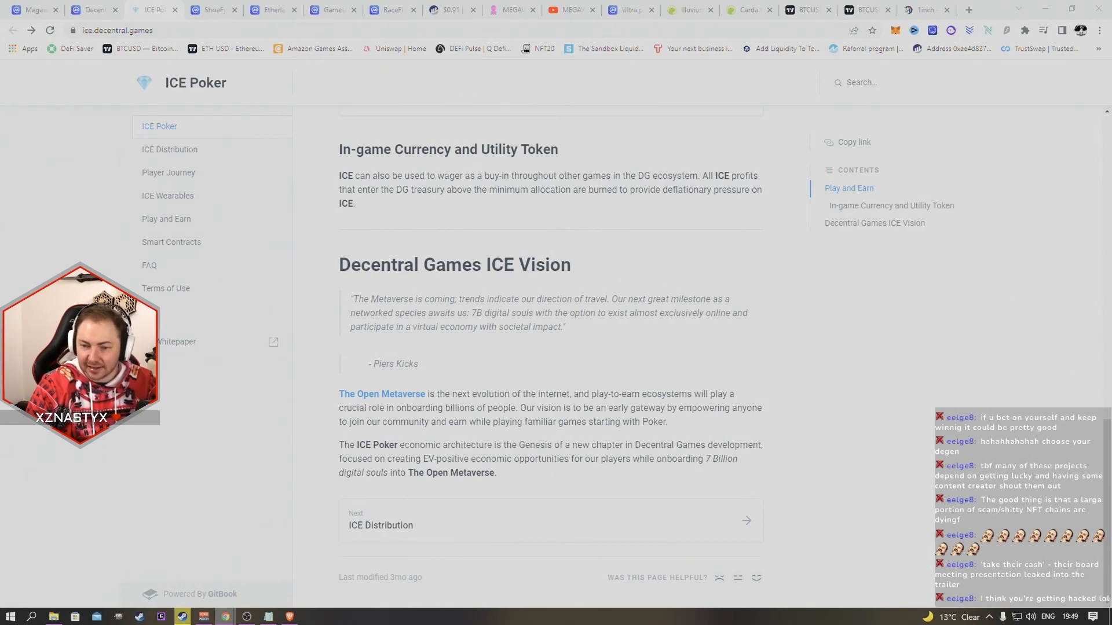
# - Glance at the Logan Paul video, close the ICE Poker docs tab, and view Decentral Games ICE on CoinMarketCap
pyautogui.click(418, 10)
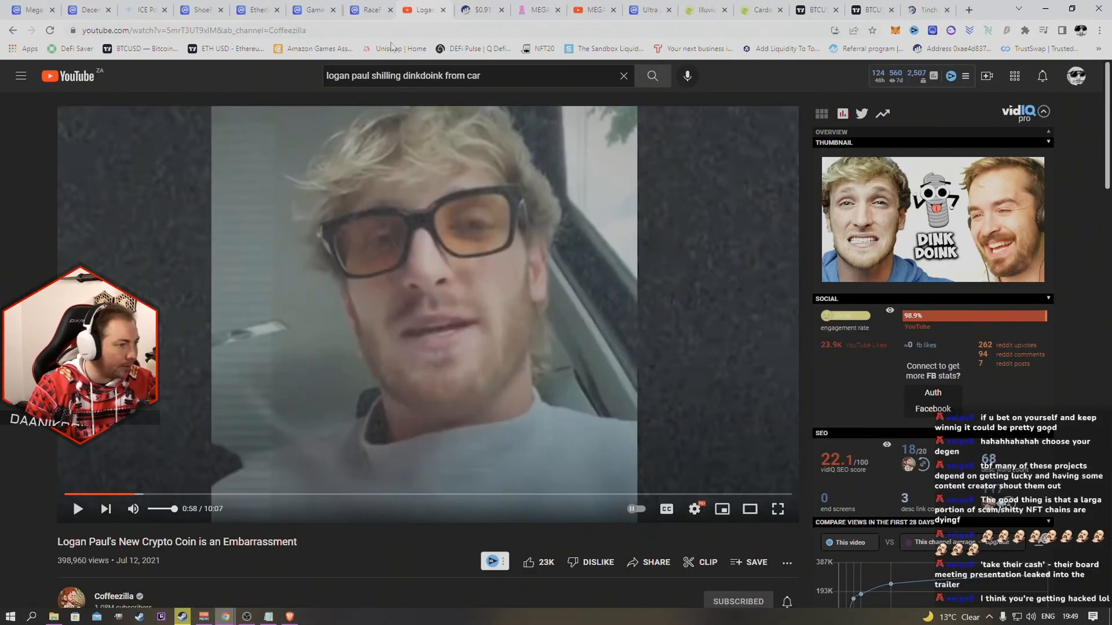
pyautogui.click(149, 10)
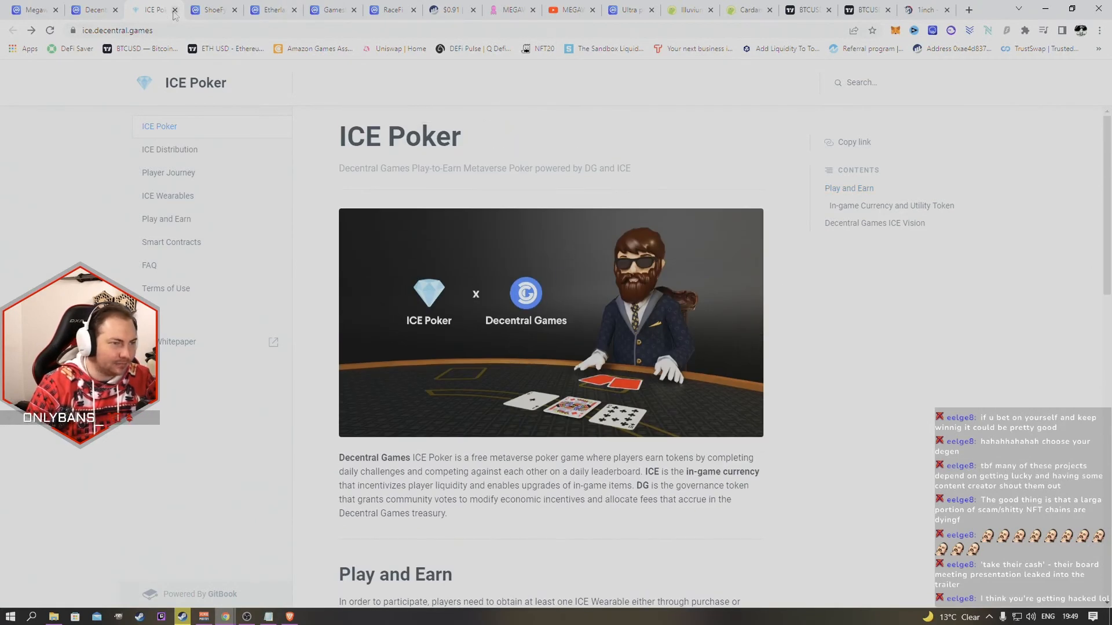
pyautogui.moveTo(156, 10)
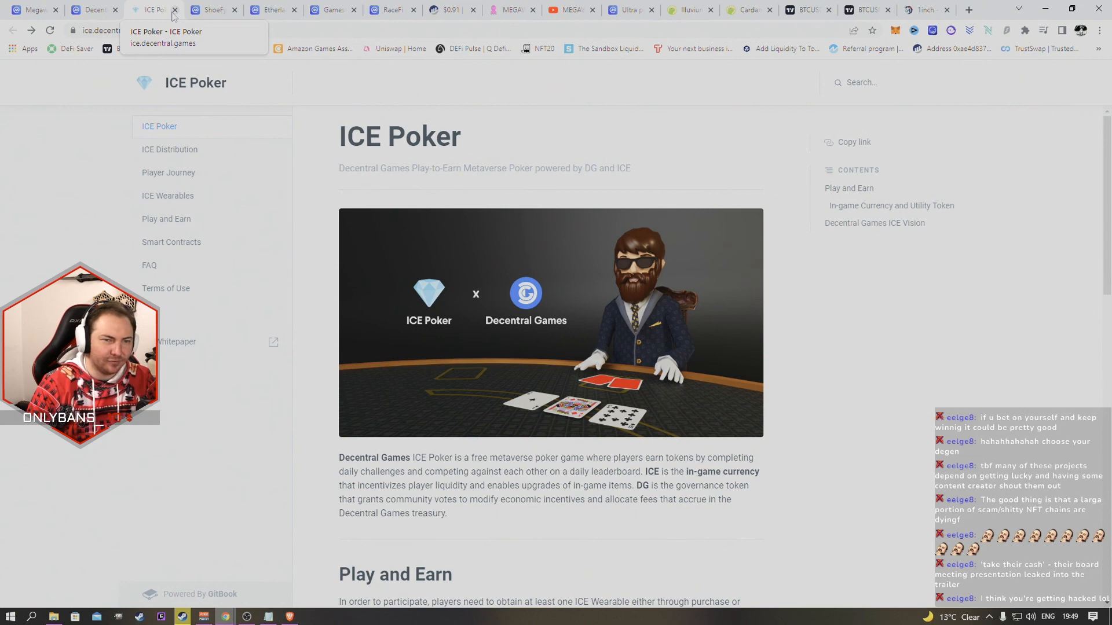
pyautogui.click(161, 10)
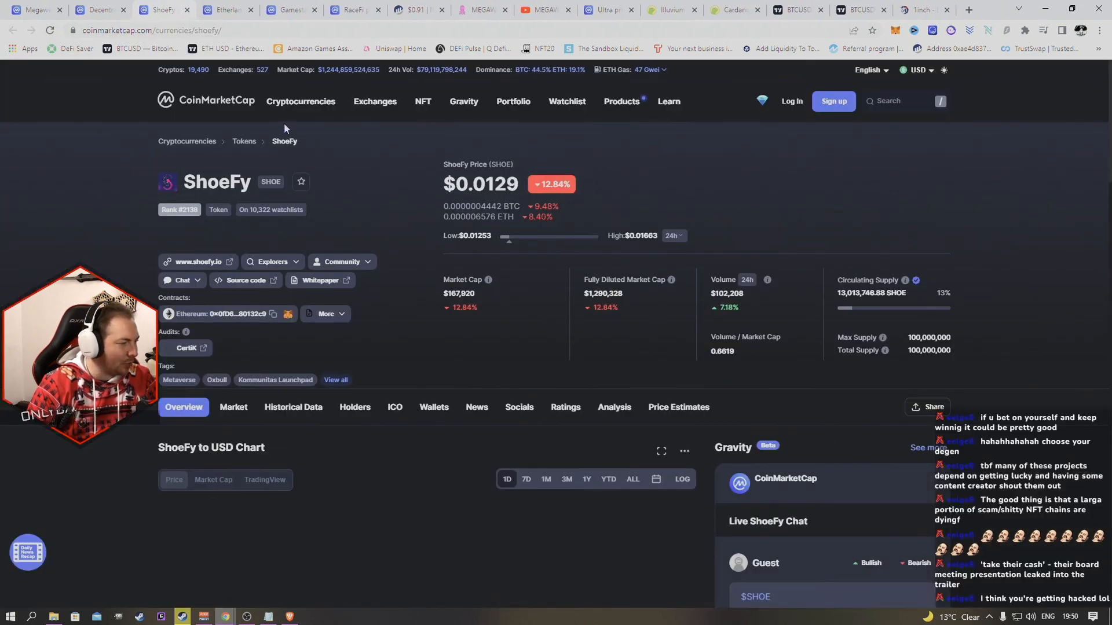
pyautogui.click(96, 10)
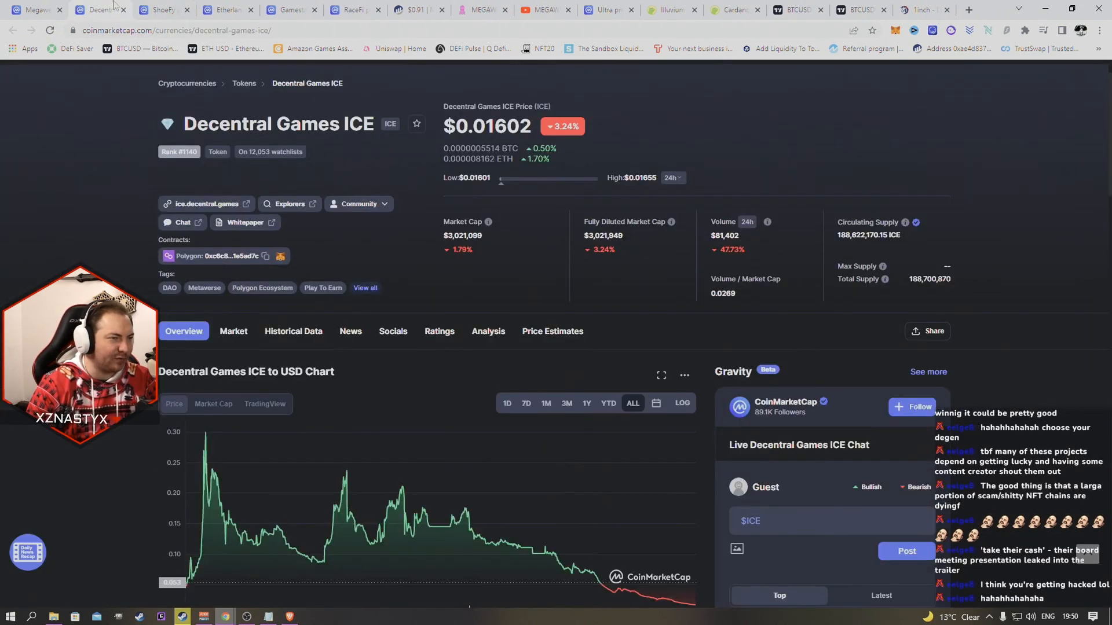